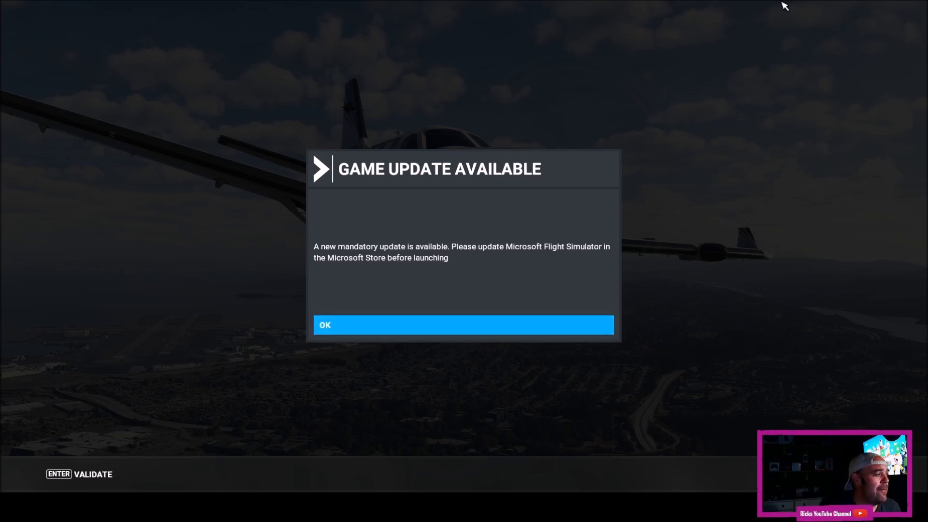
# Acknowledge the Game Update Available notice so the simulator closes to the desktop.
pyautogui.click(462, 325)
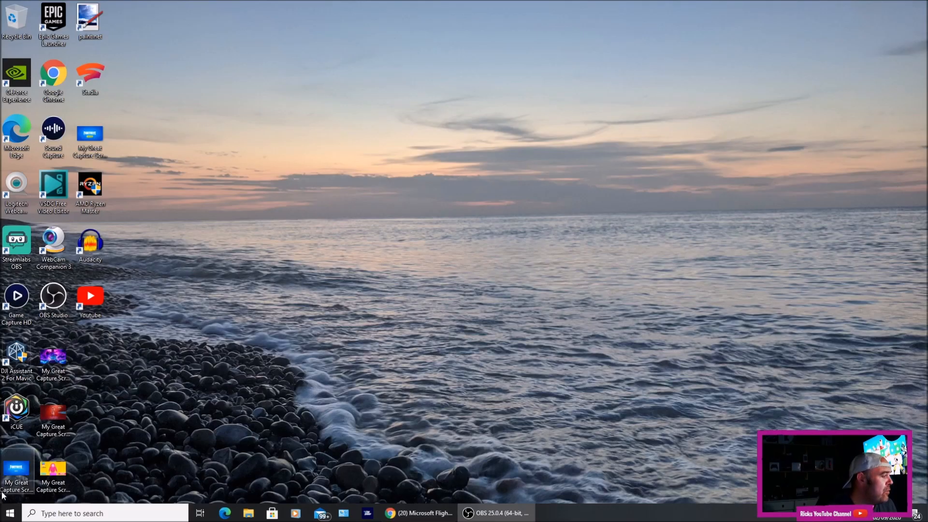
# Launch Microsoft Store from Start, go to the Flight Simulator page and show the '...' options menu.
pyautogui.click(10, 513)
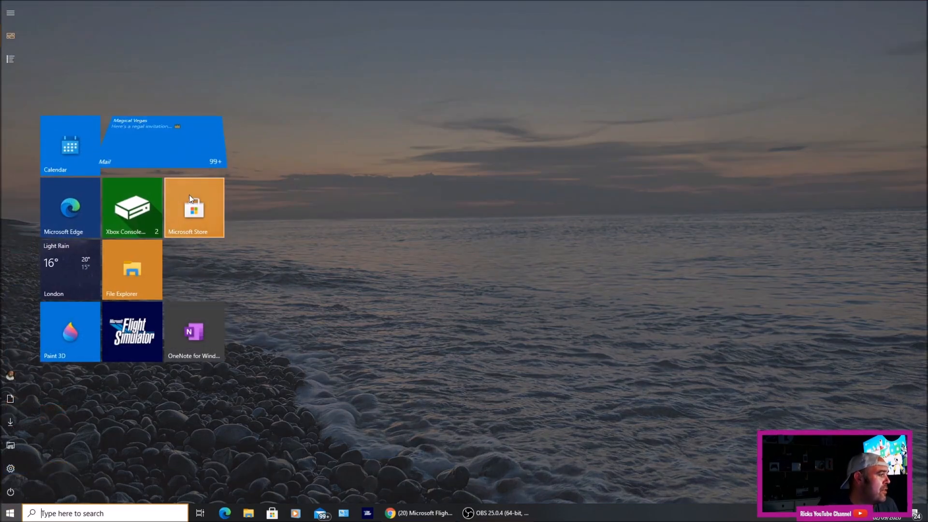
pyautogui.click(194, 207)
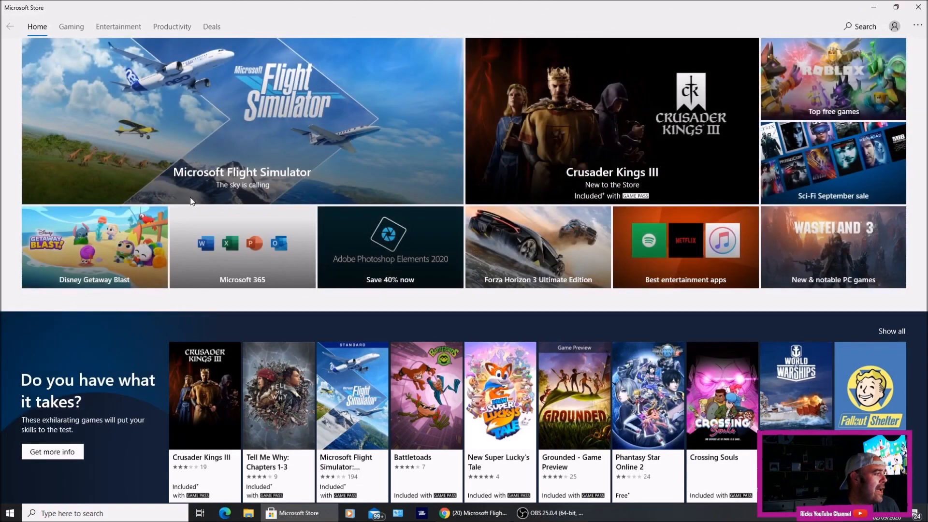
pyautogui.click(242, 121)
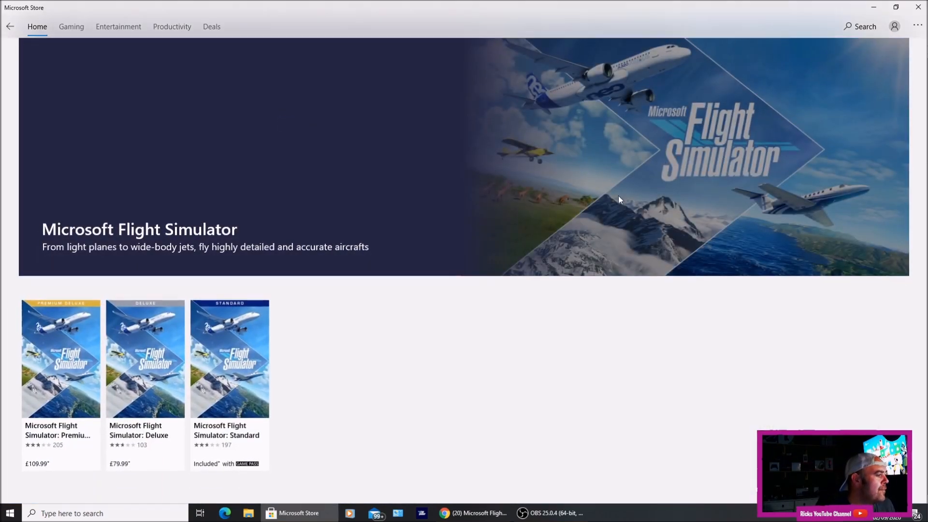
pyautogui.click(917, 26)
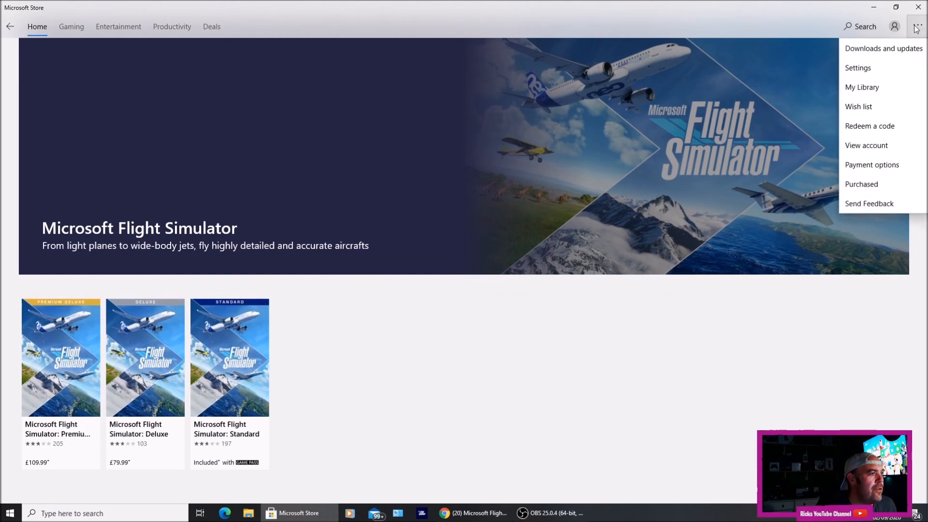
pyautogui.moveTo(883, 49)
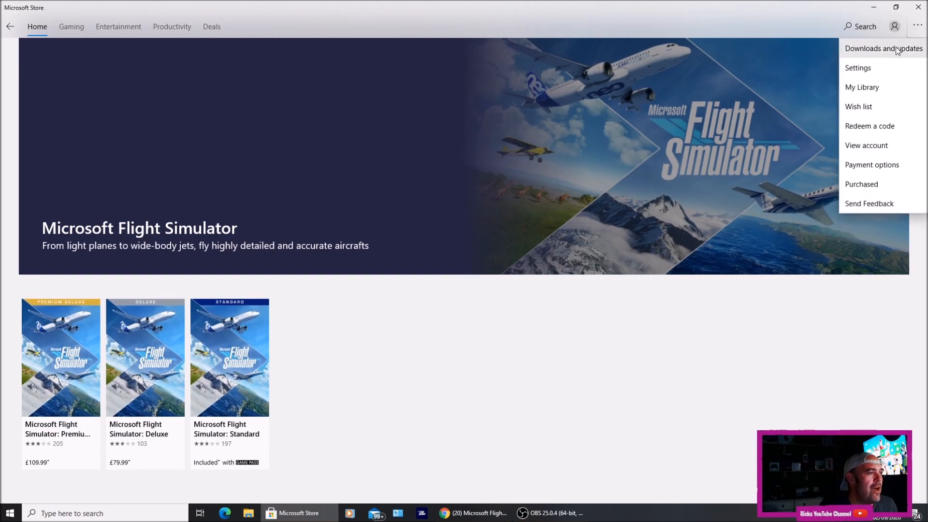
# From Downloads and updates, update Microsoft Flight Simulator to version 1.7.14.0.
pyautogui.click(882, 49)
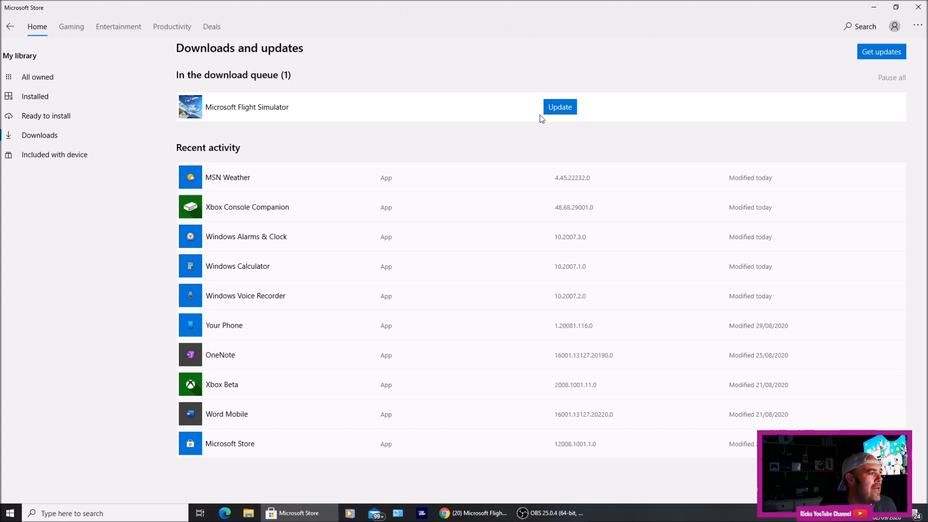
pyautogui.click(559, 106)
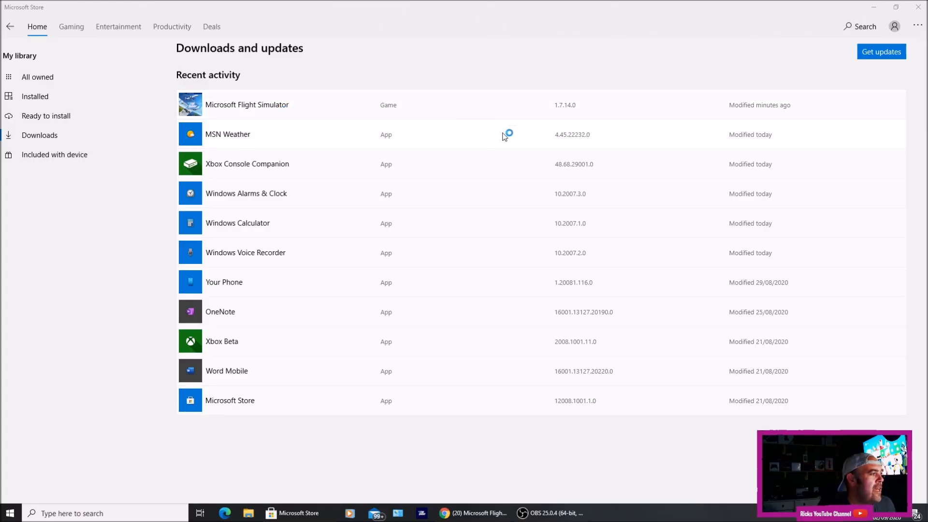
pyautogui.moveTo(756, 110)
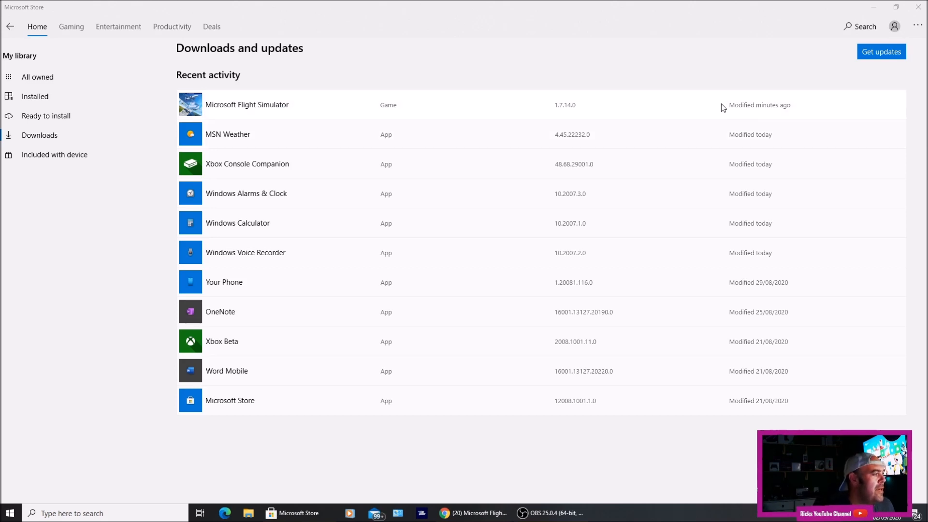
pyautogui.click(879, 6)
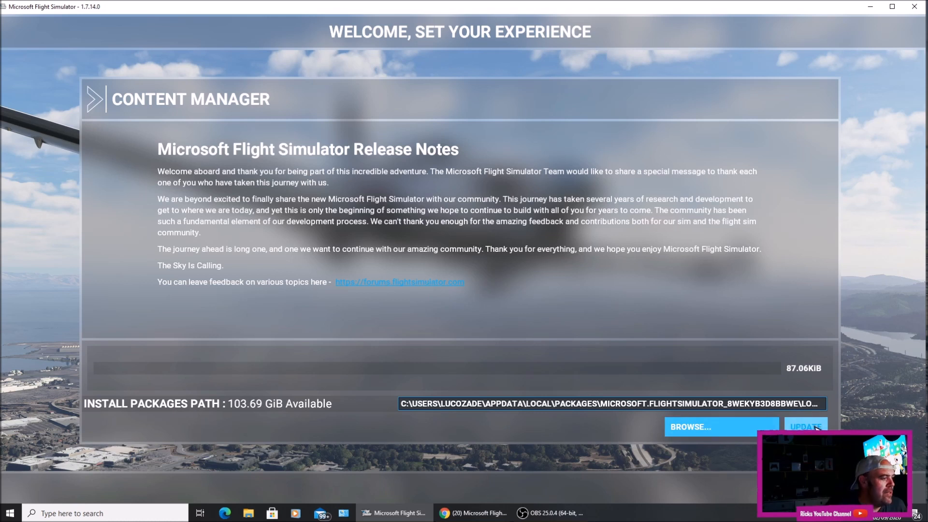
# Start the Content Manager update so the downloaded patch packages begin decompressing.
pyautogui.click(805, 426)
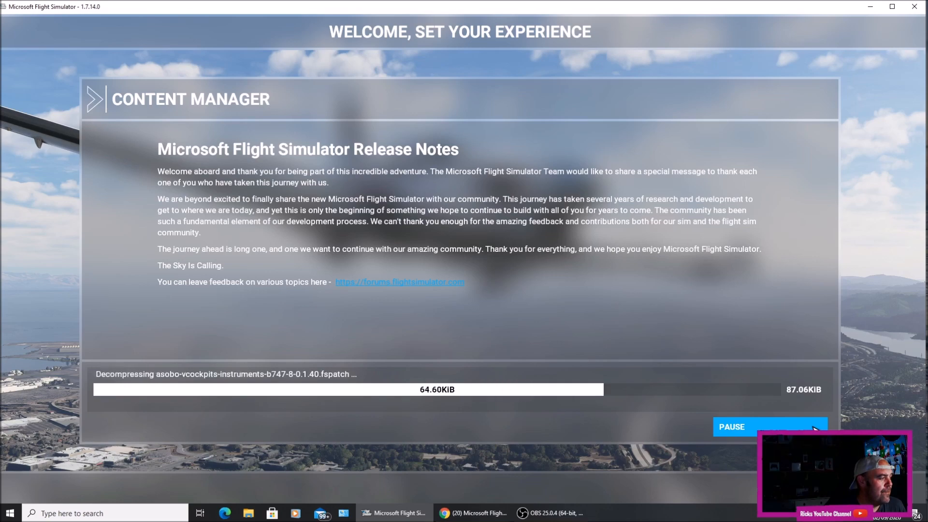